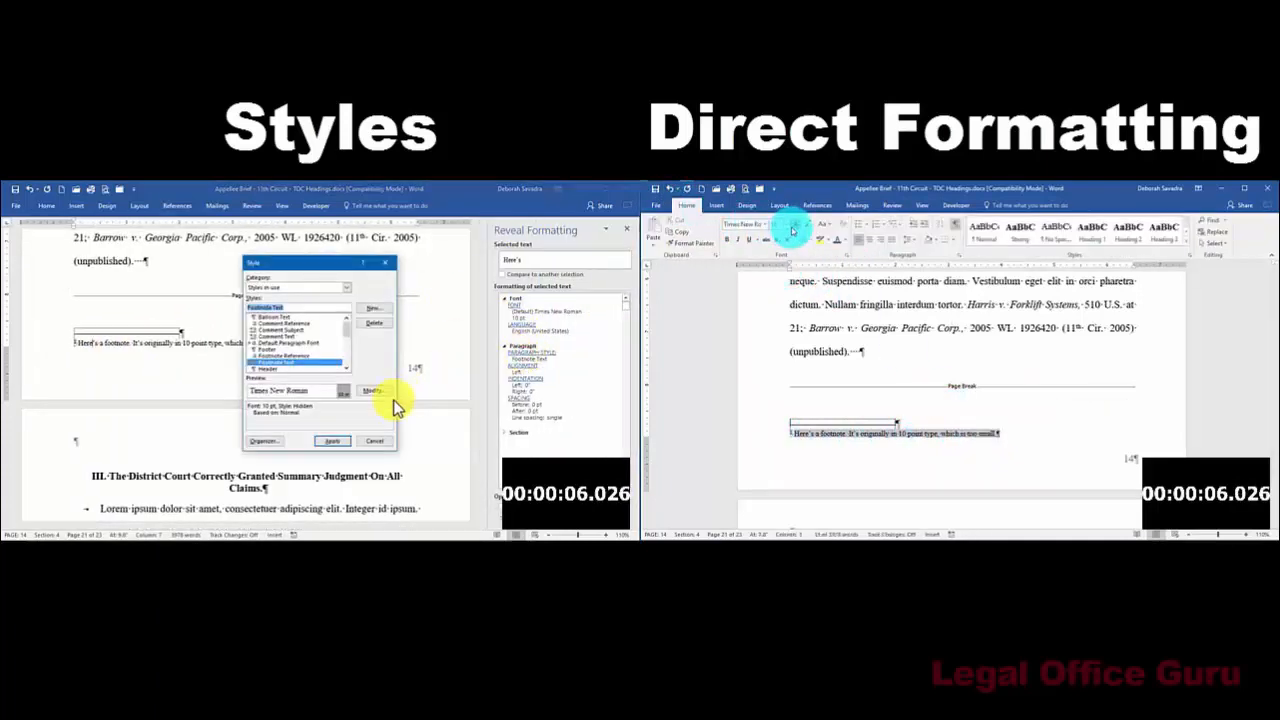
Step: Resize the first and second footnotes' text with direct formatting, moving to the third
click(372, 390)
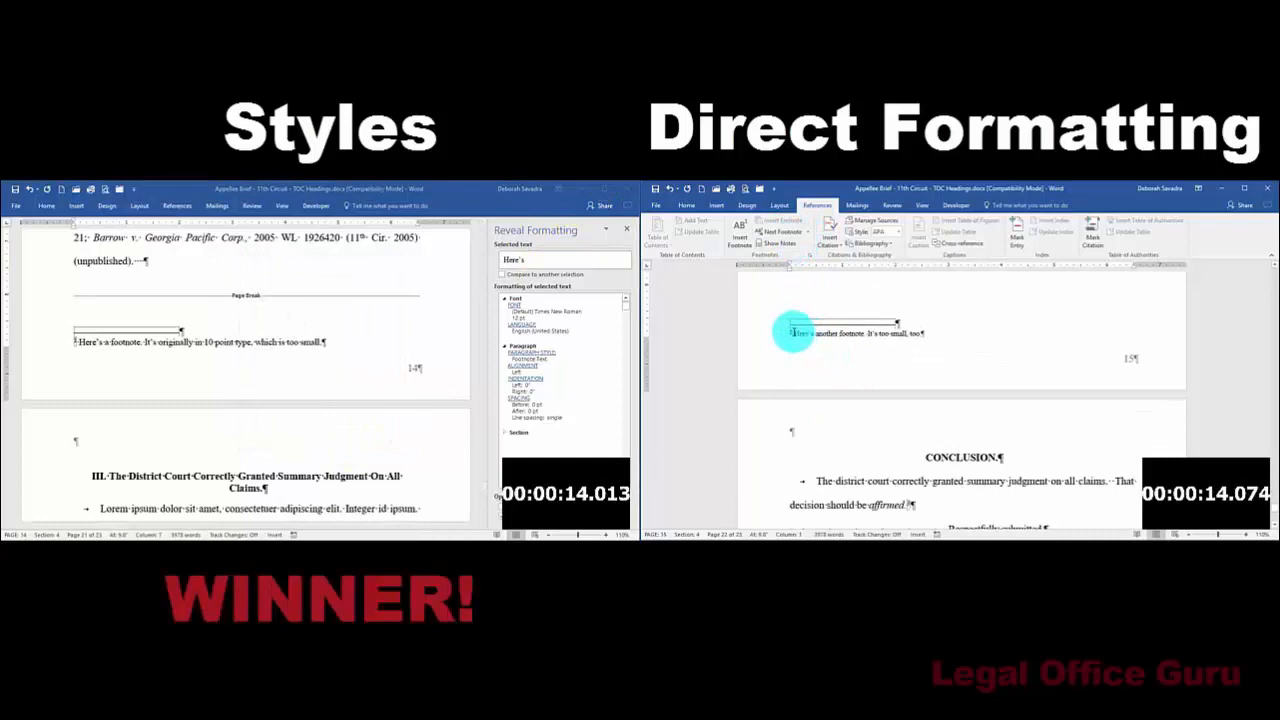
drag(792, 333, 920, 333)
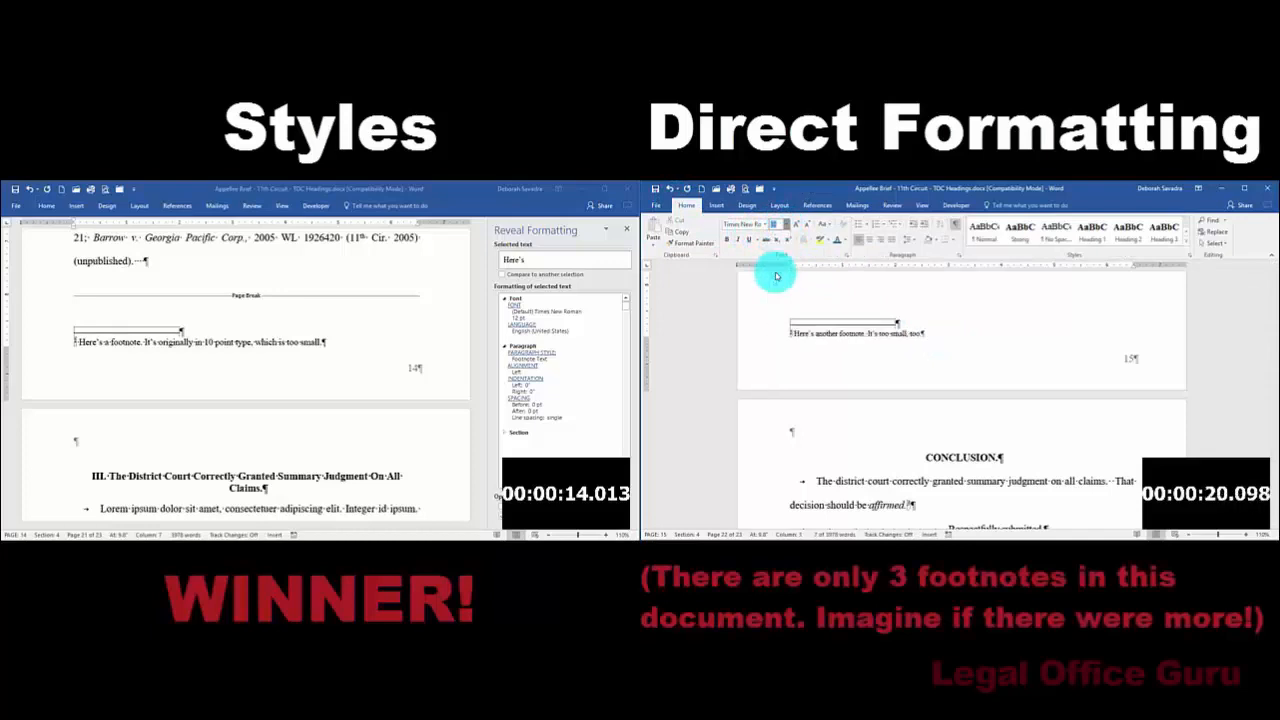
click(816, 205)
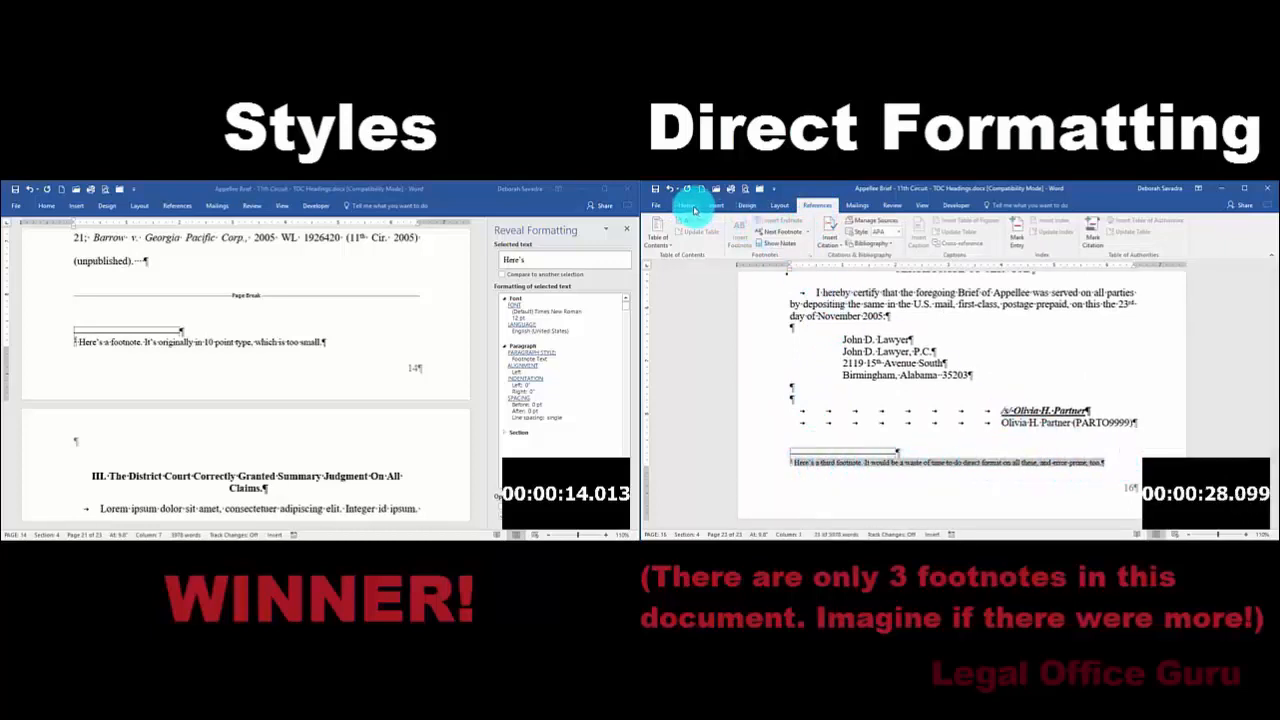
click(687, 205)
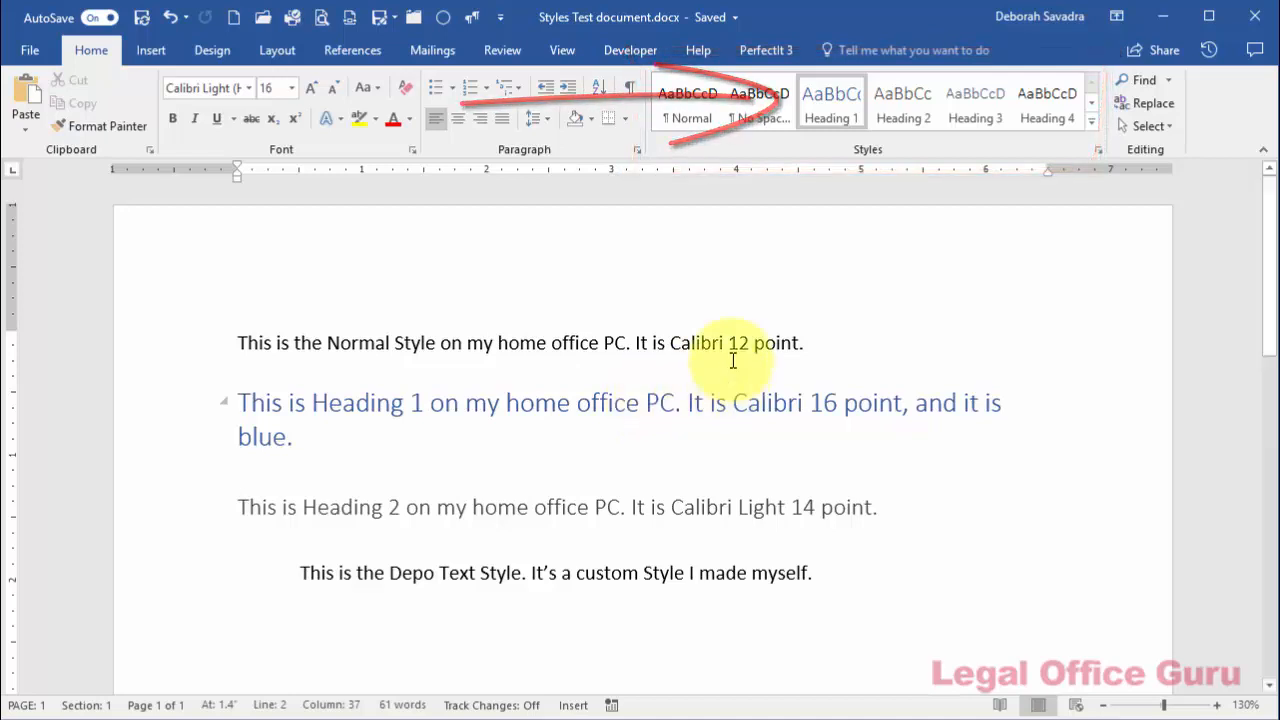
mouse_move(833, 100)
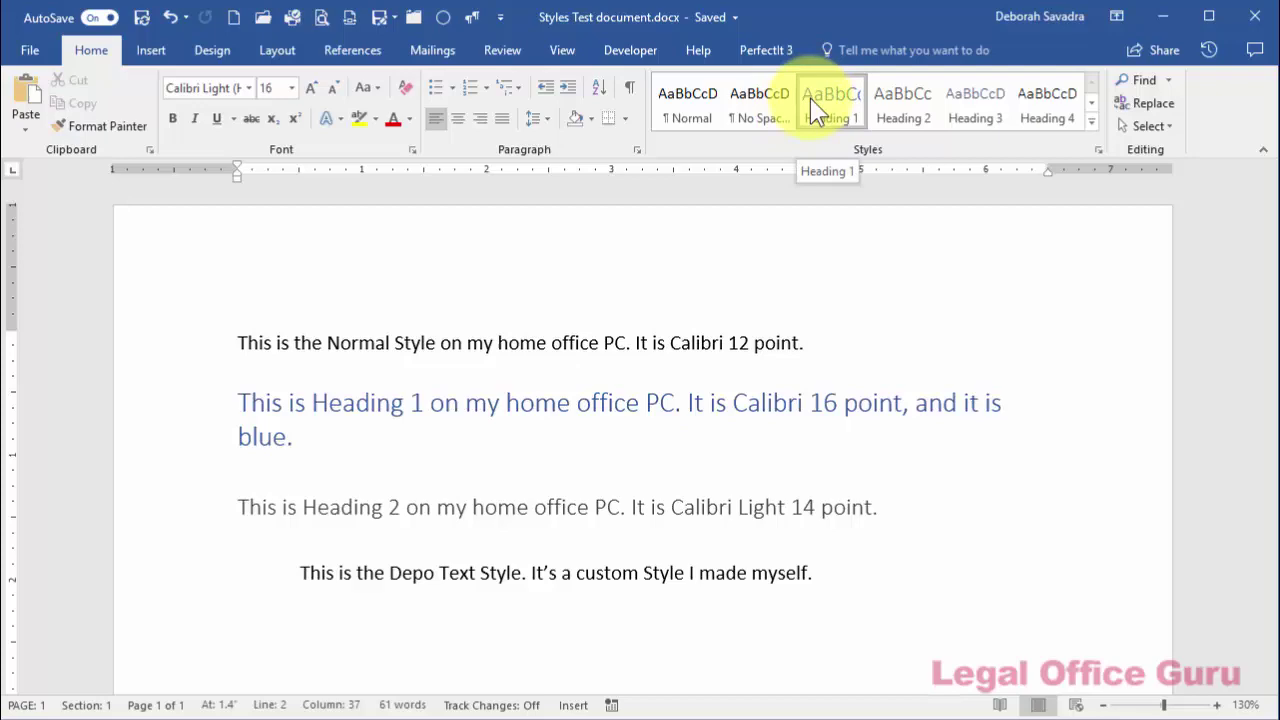
right_click(830, 100)
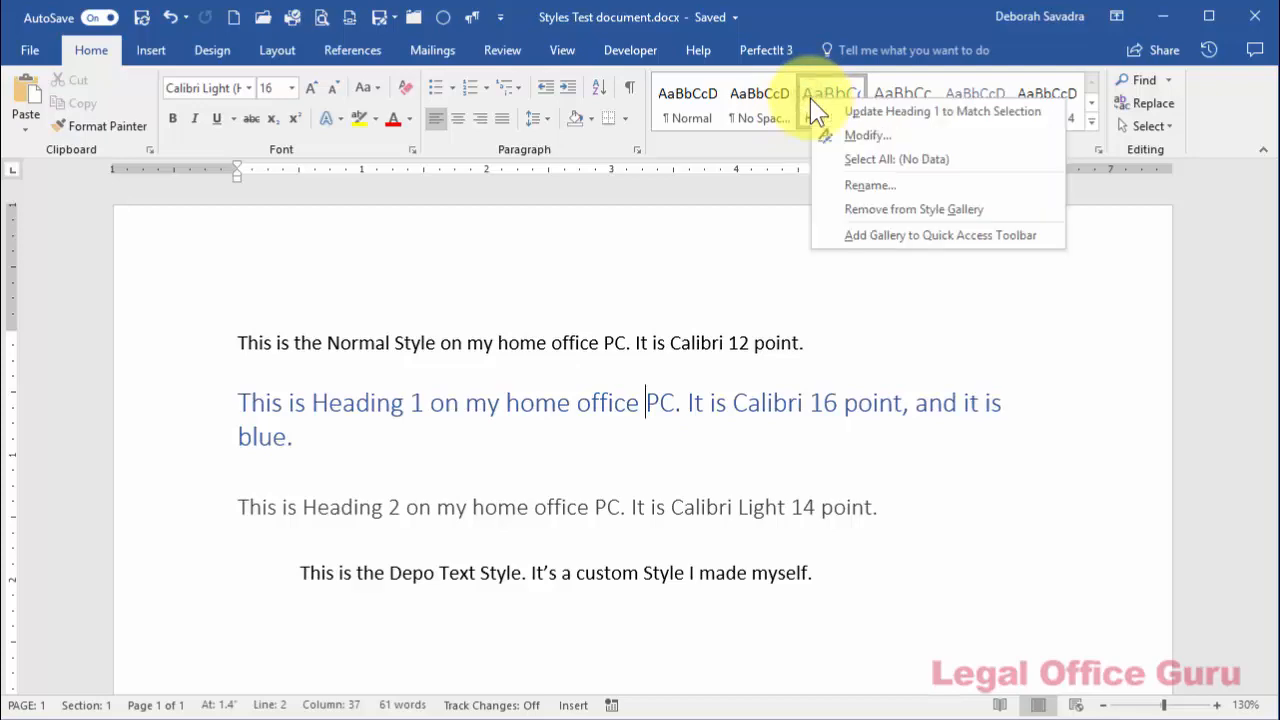
click(867, 135)
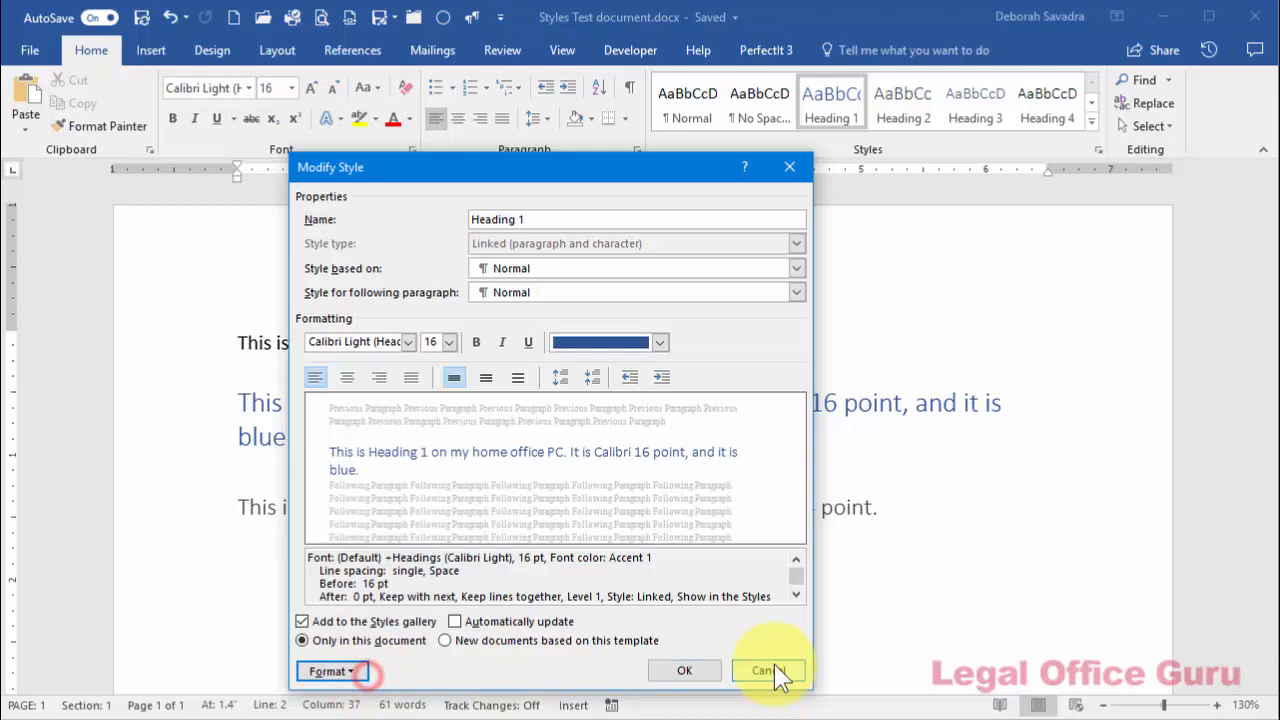
click(766, 670)
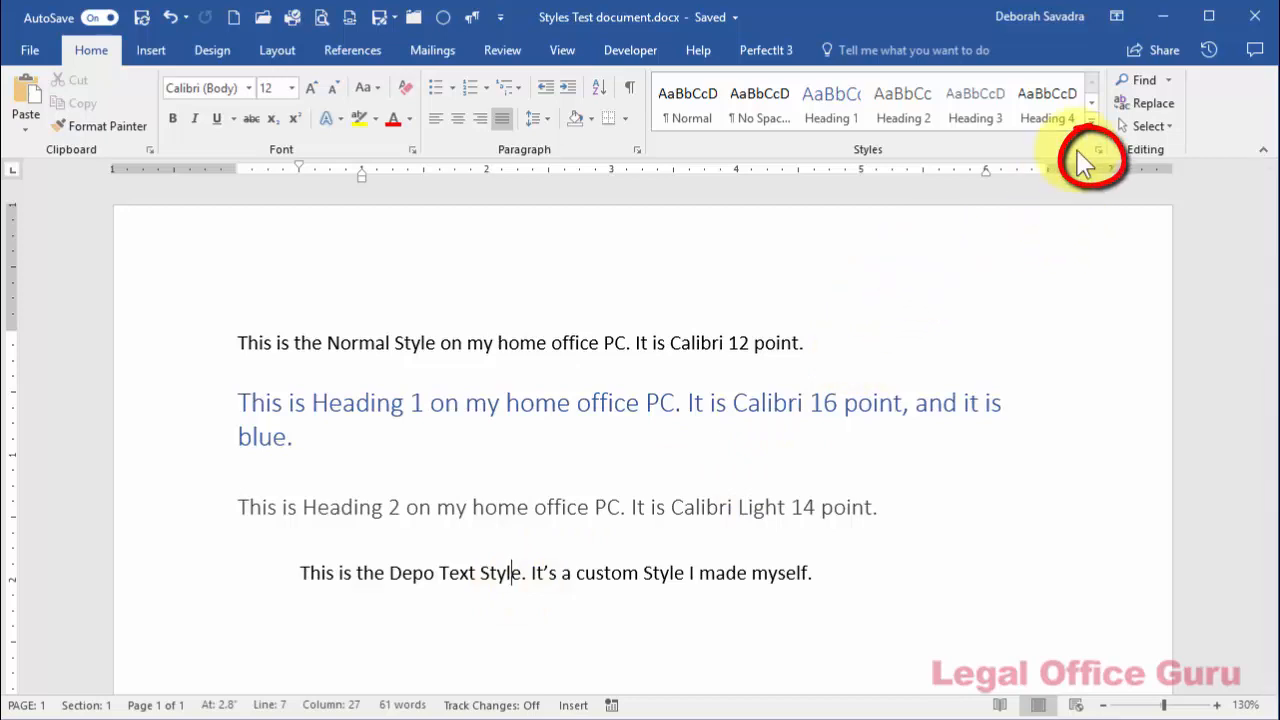
Step: Open the Styles pane and check its options, keeping styles in the current document listed
click(1099, 149)
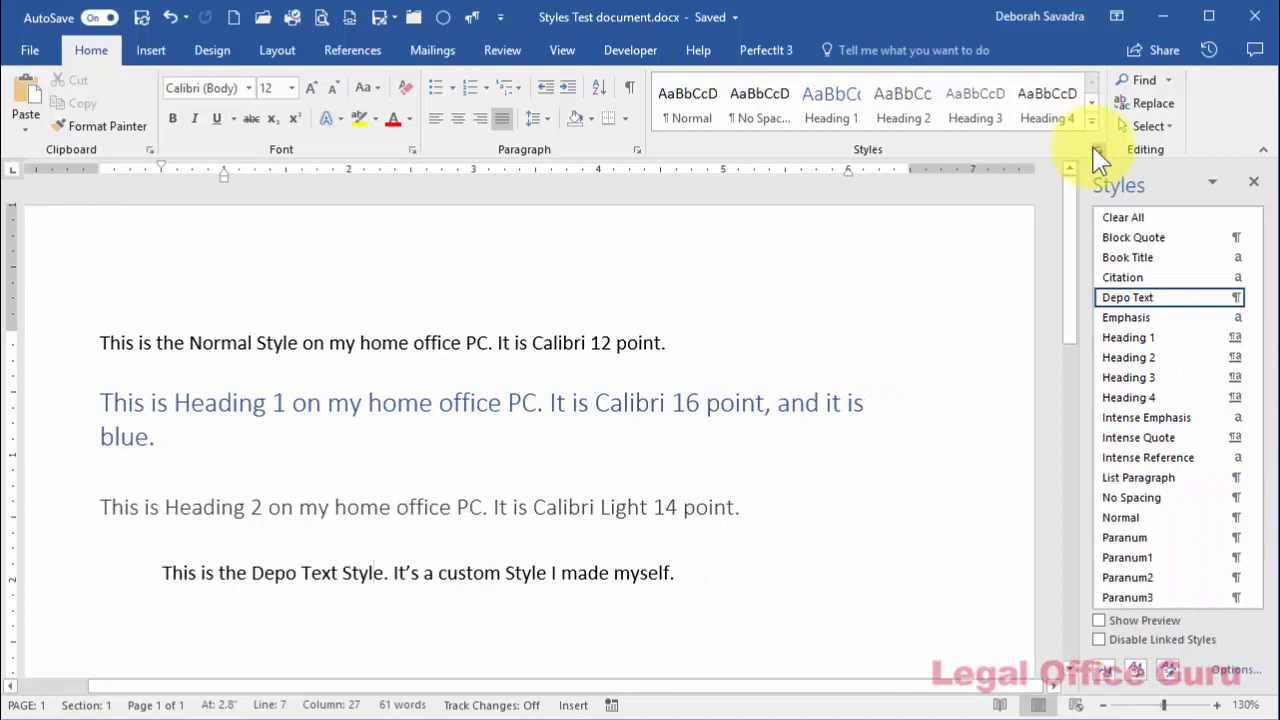
mouse_move(1250, 670)
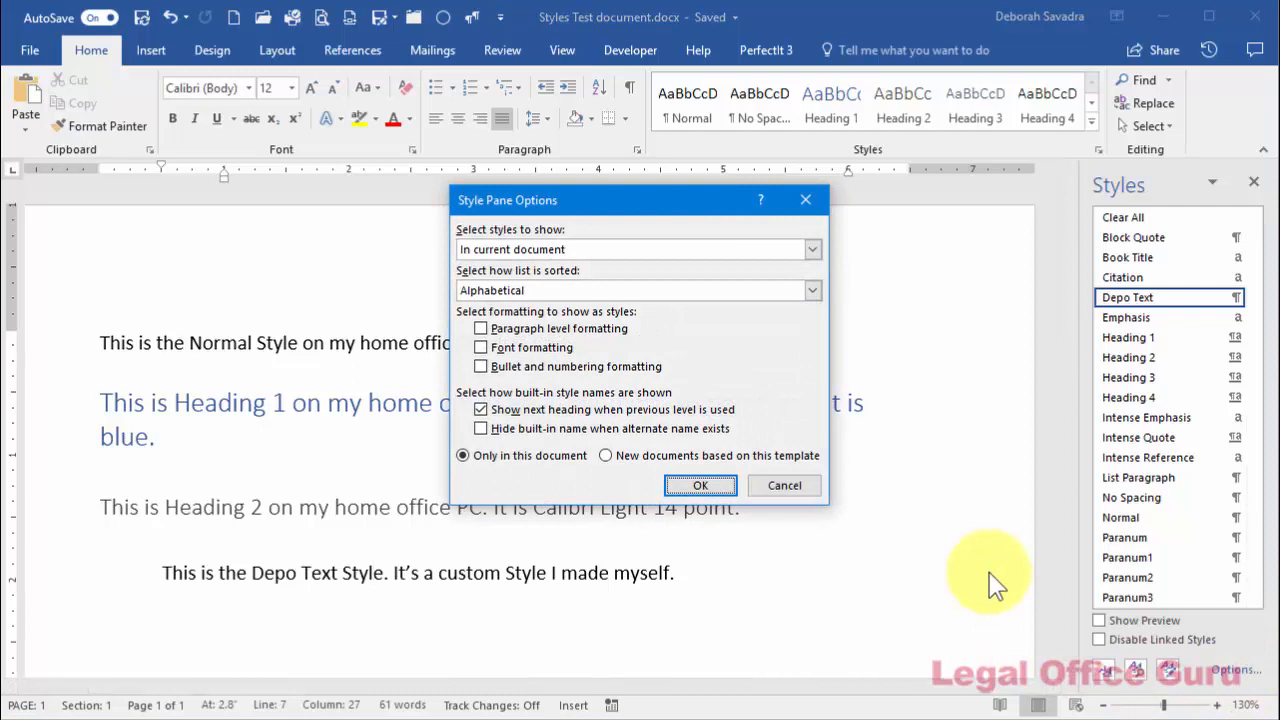
click(811, 249)
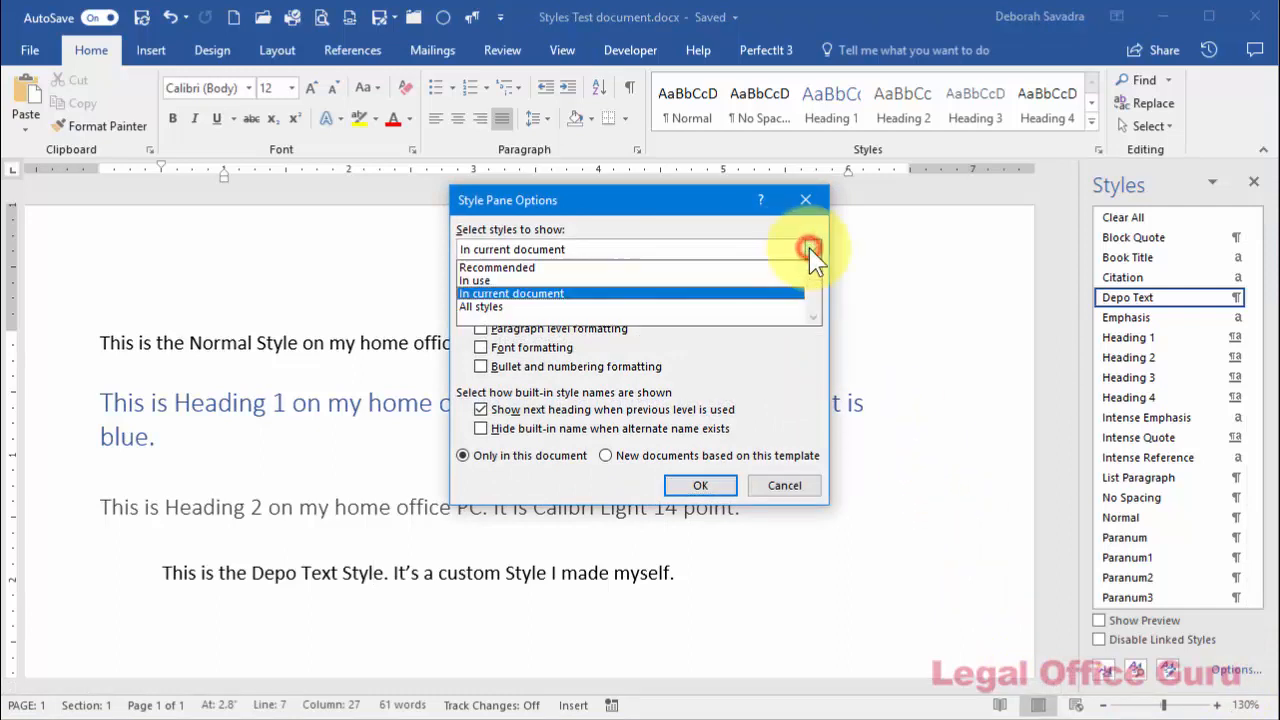
click(511, 293)
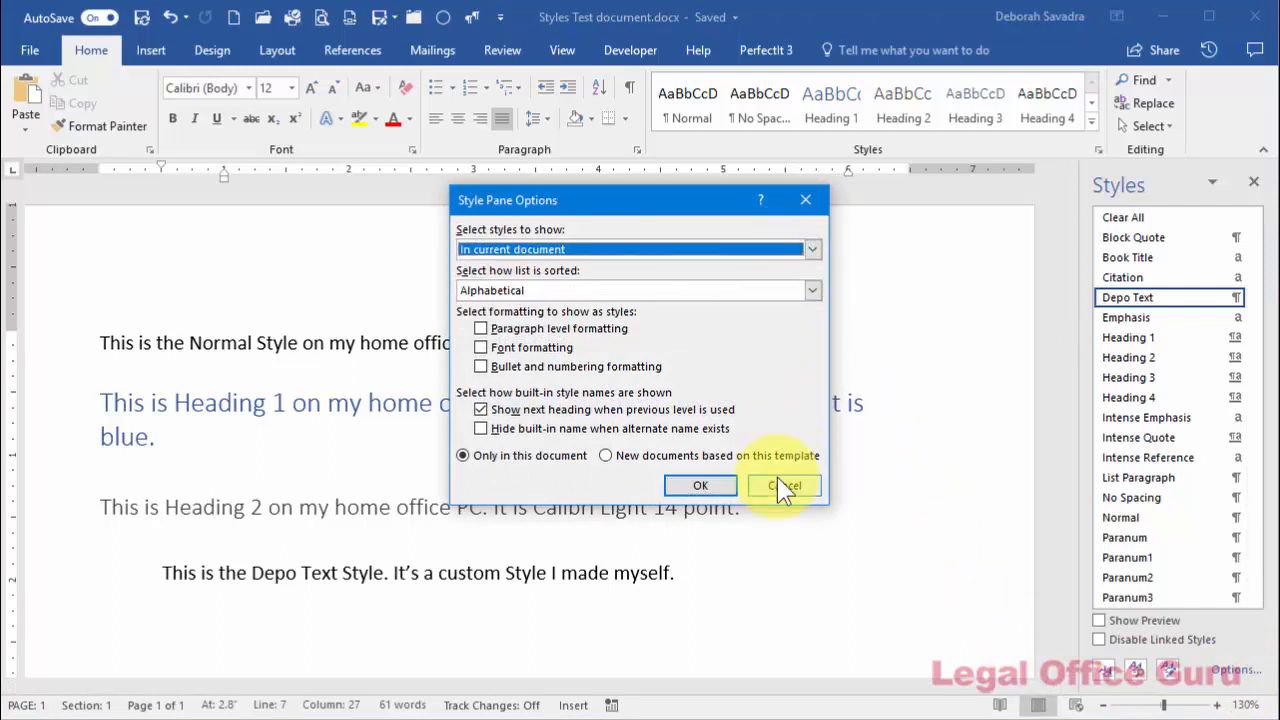
click(784, 485)
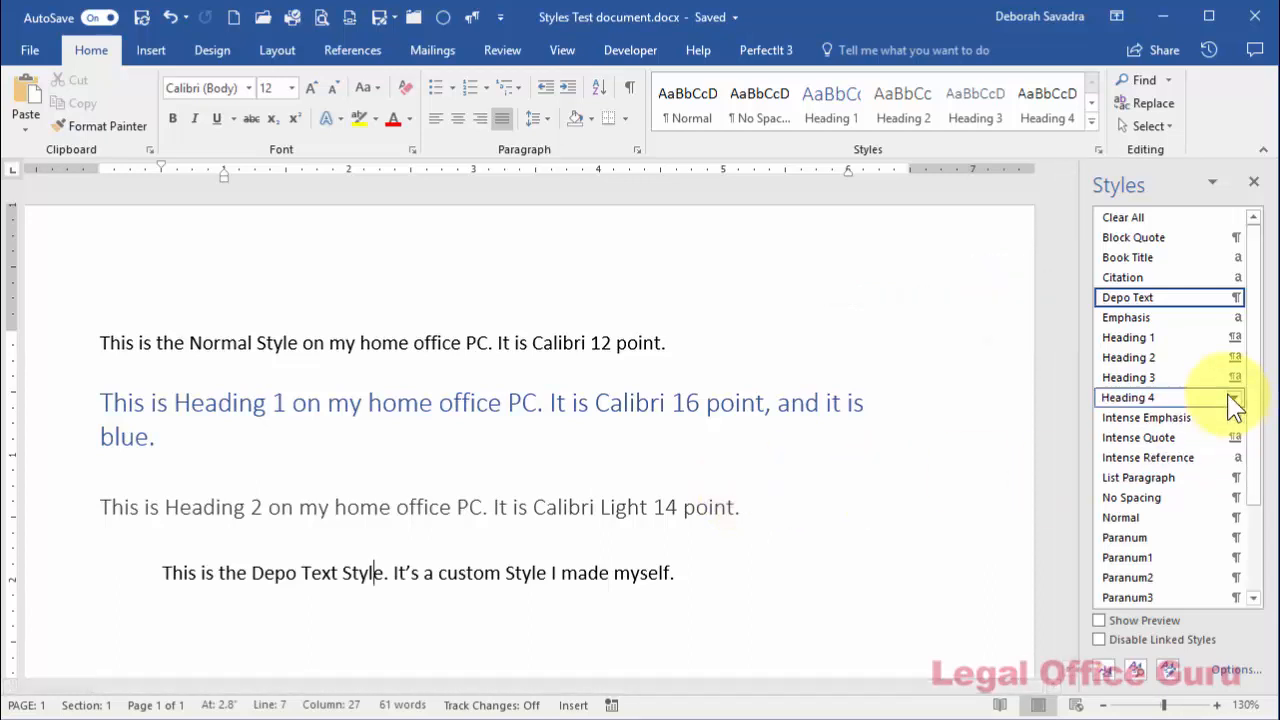
Step: Modify the Depo Text style and open its Format > Paragraph indent and spacing settings
click(1241, 297)
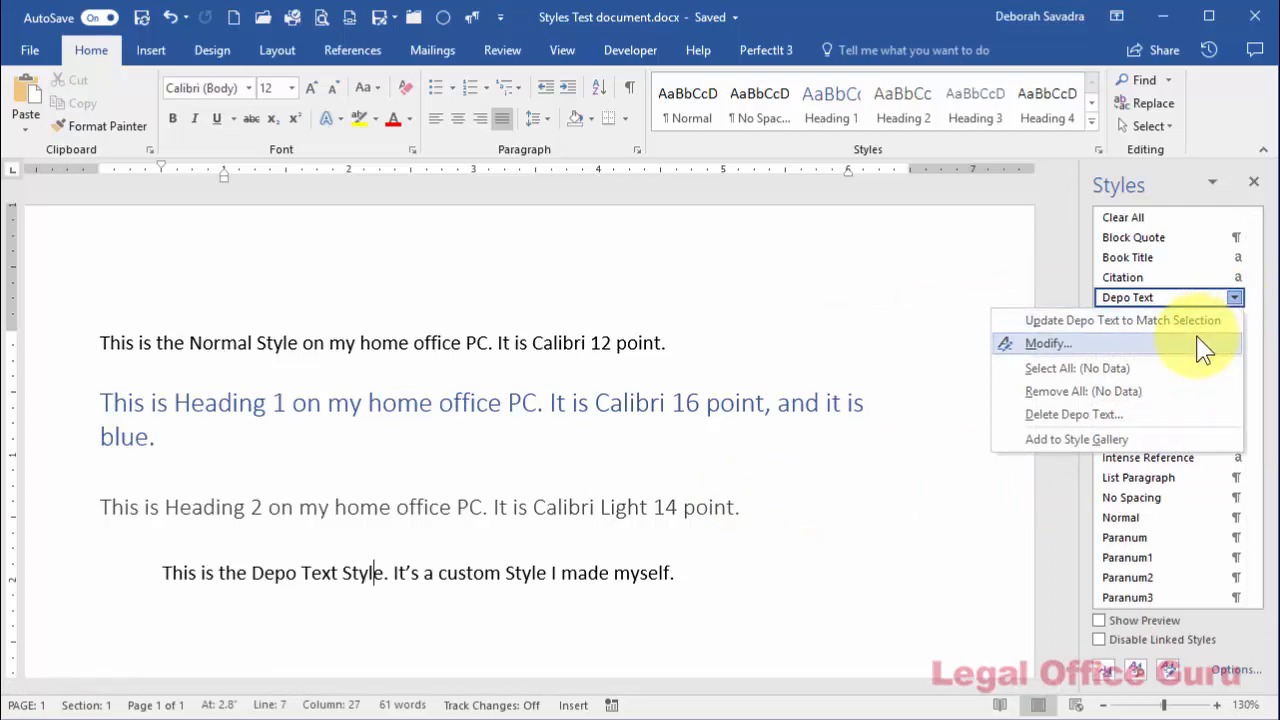
click(1059, 343)
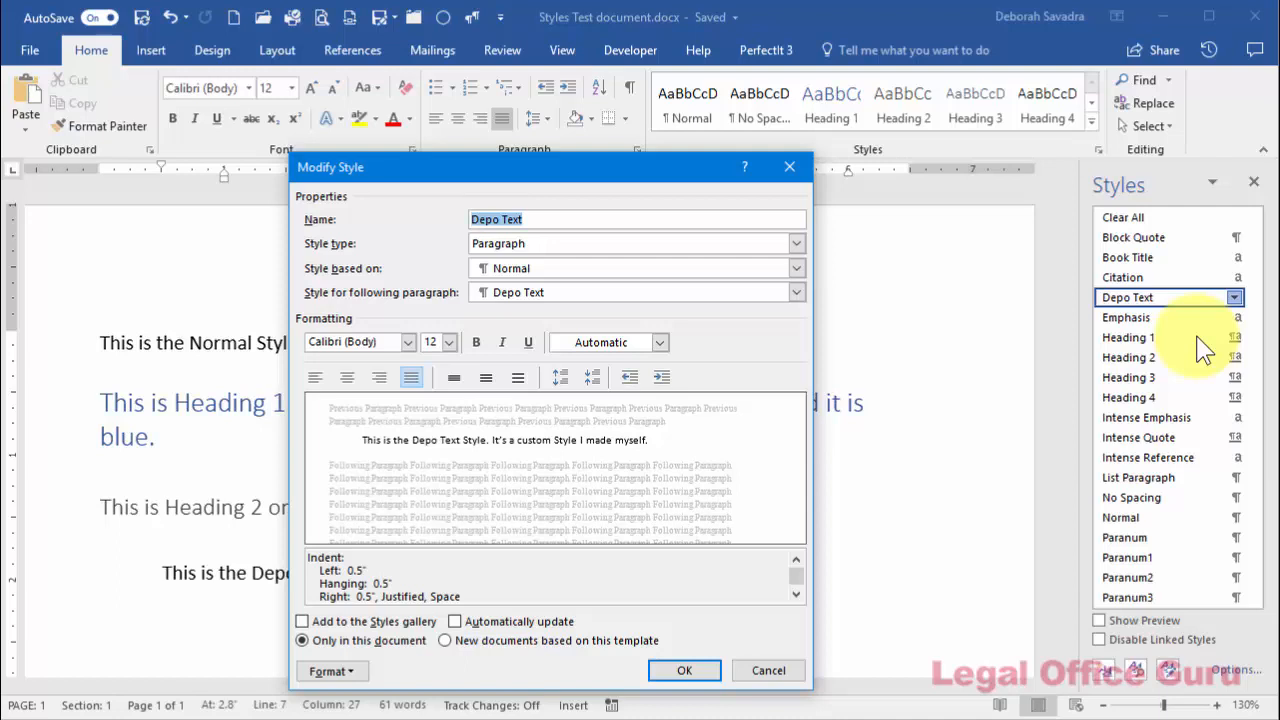
mouse_move(922, 405)
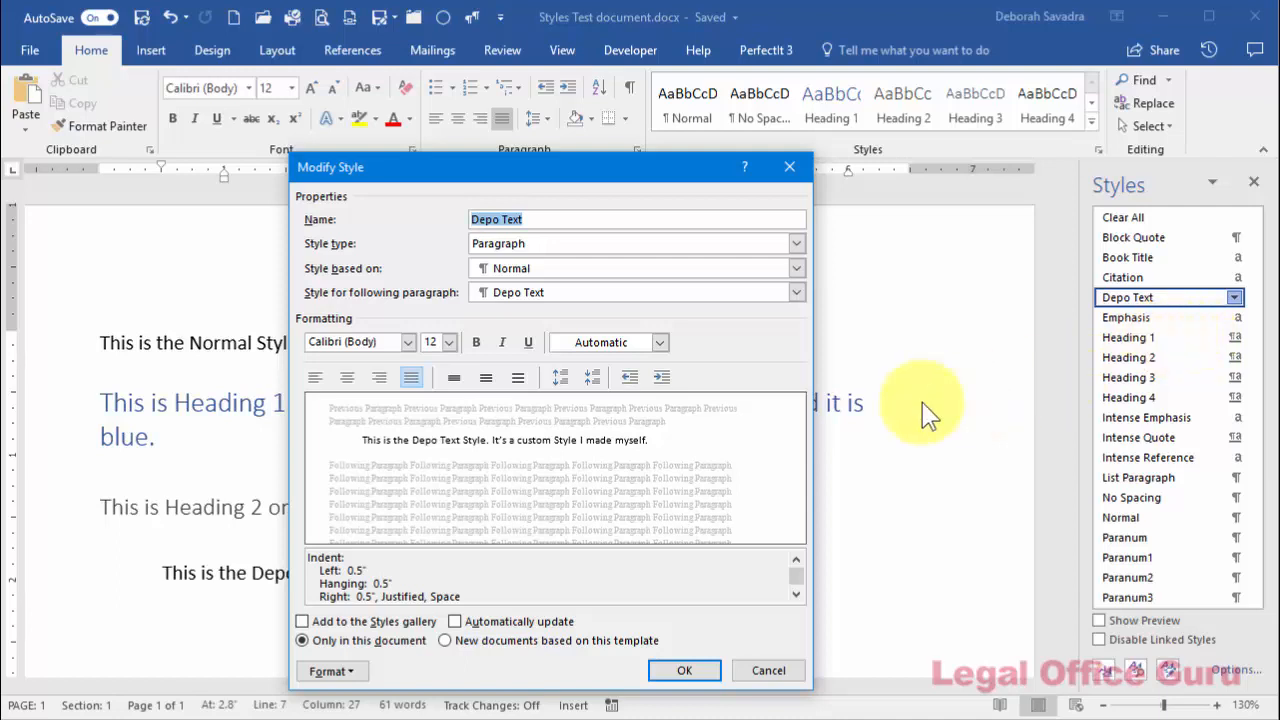
mouse_move(315, 557)
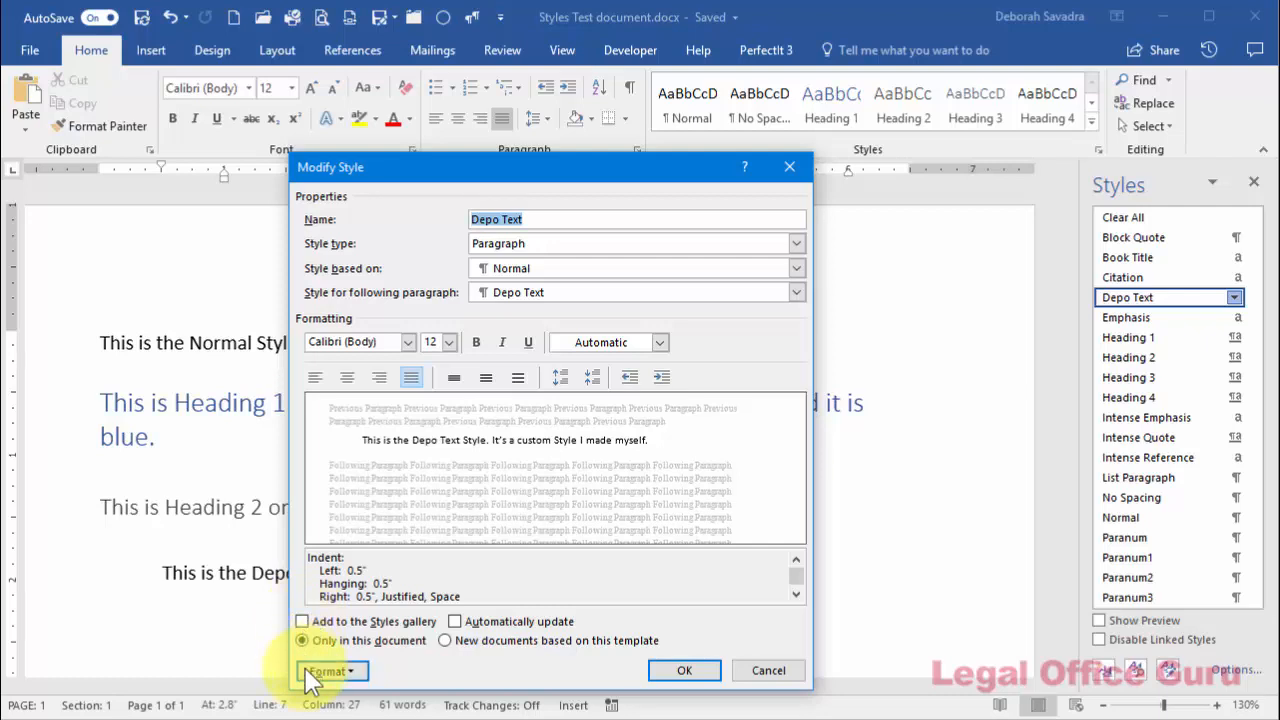
click(332, 669)
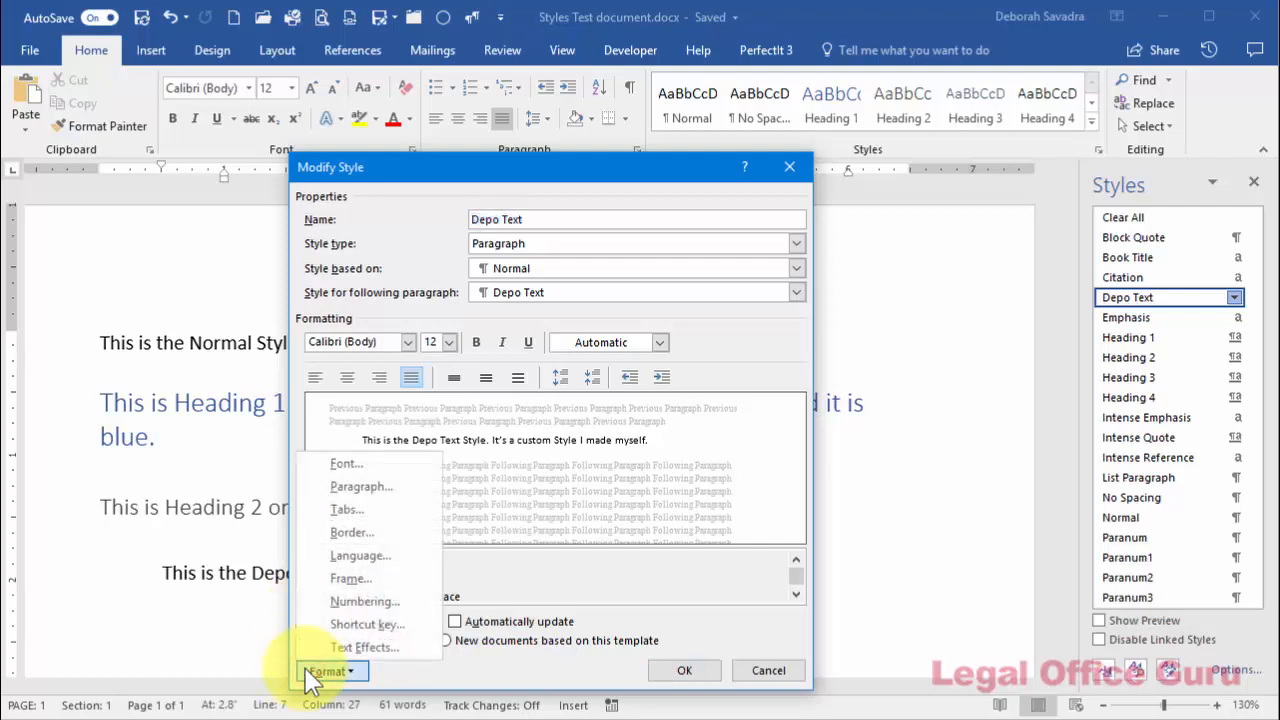
mouse_move(322, 557)
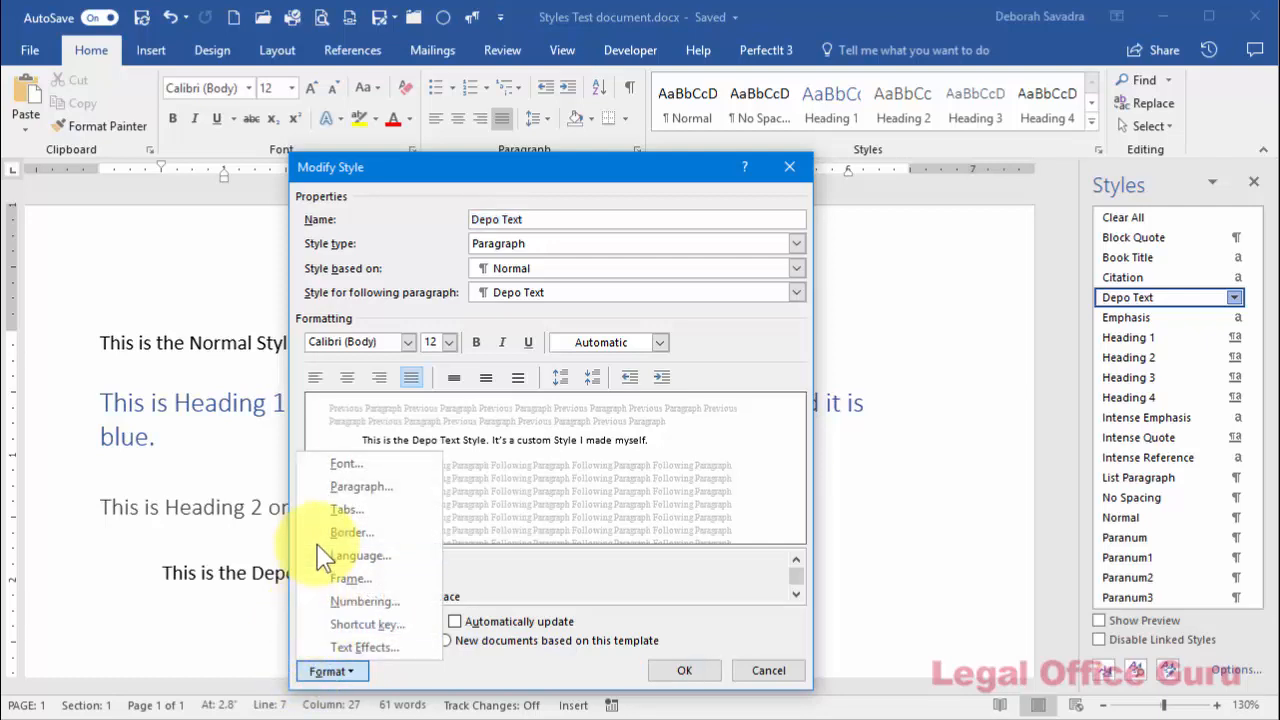
click(361, 487)
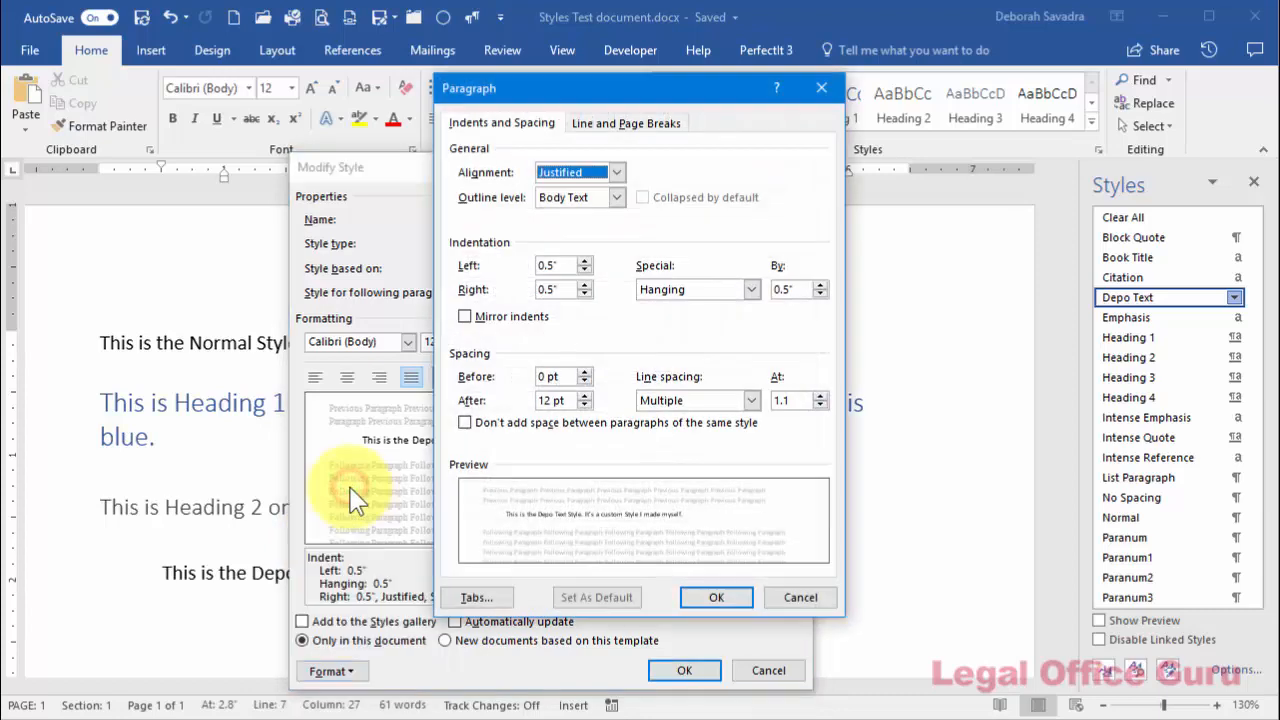